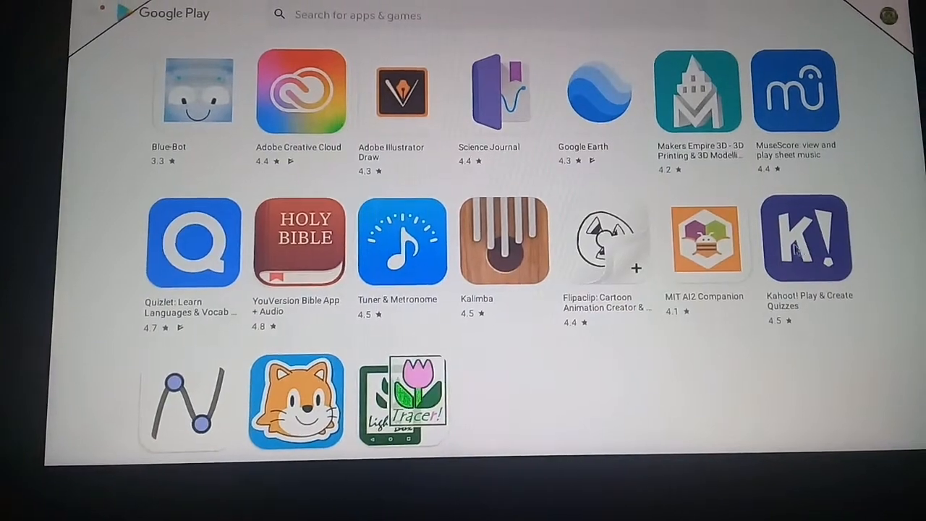
Step: Install the Kahoot! Play & Create Quizzes app from its Play Store page
{"action": "left_click", "coordinate": [806, 239]}
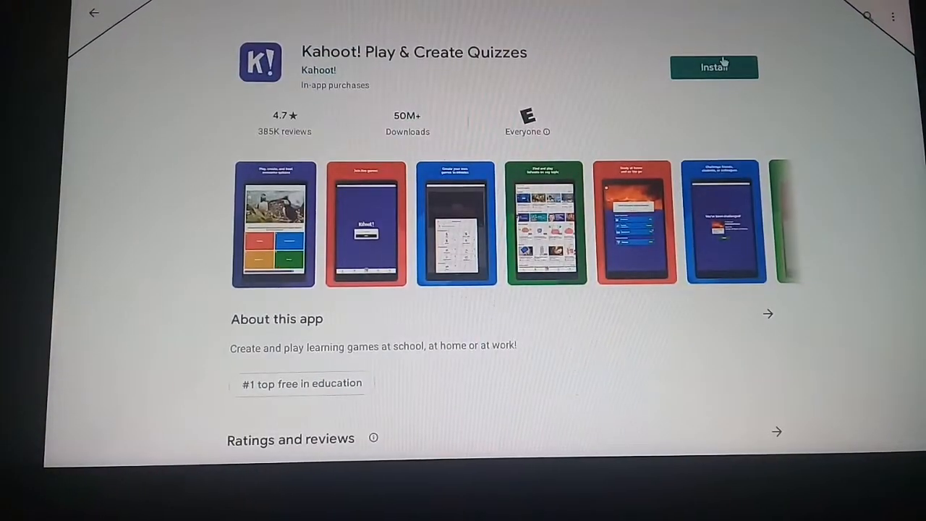
{"action": "left_click", "coordinate": [715, 68]}
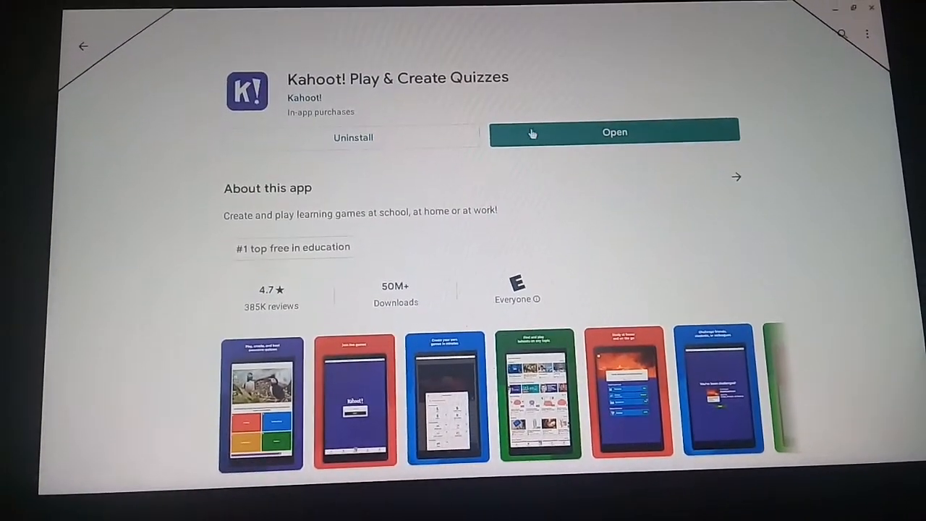
Step: Launch Kahoot!, choose an account type and confirm an age to reach the Profile screen
{"action": "left_click", "coordinate": [614, 132]}
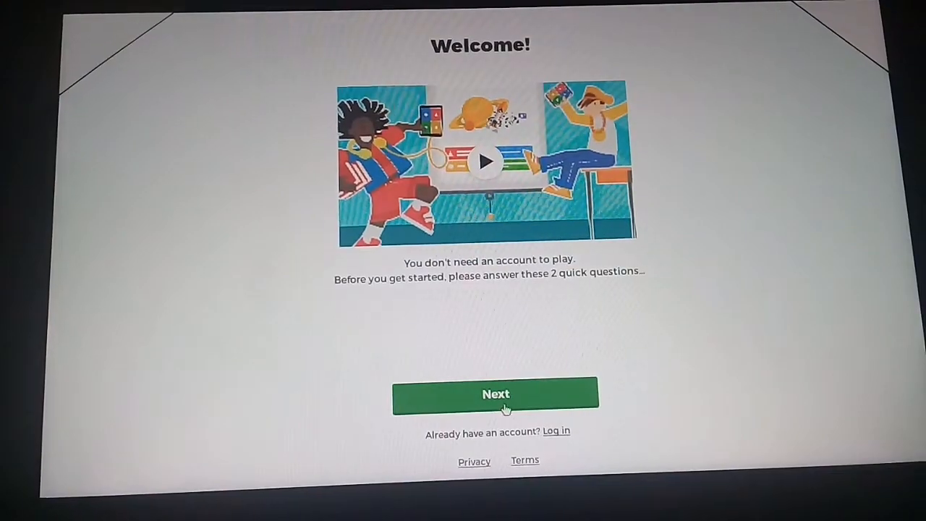
{"action": "left_click", "coordinate": [495, 394]}
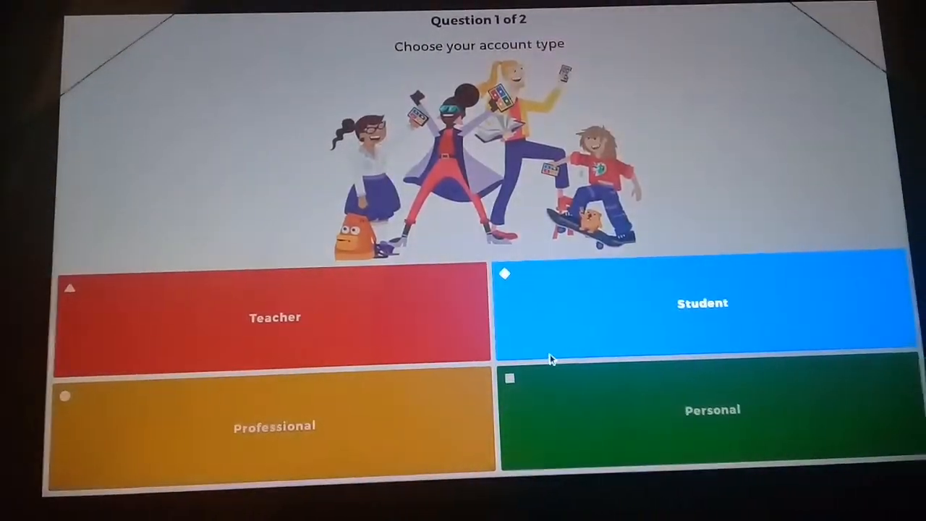
{"action": "left_click", "coordinate": [700, 302]}
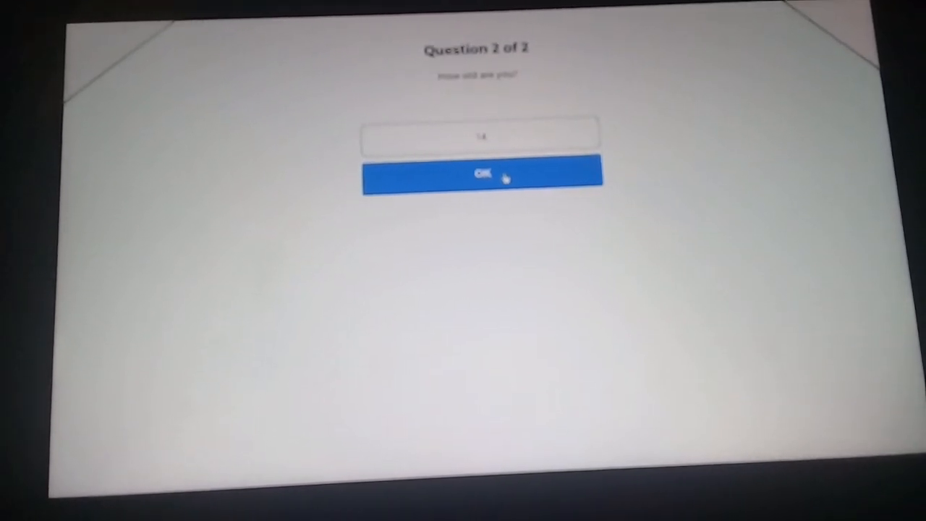
{"action": "left_click", "coordinate": [481, 173]}
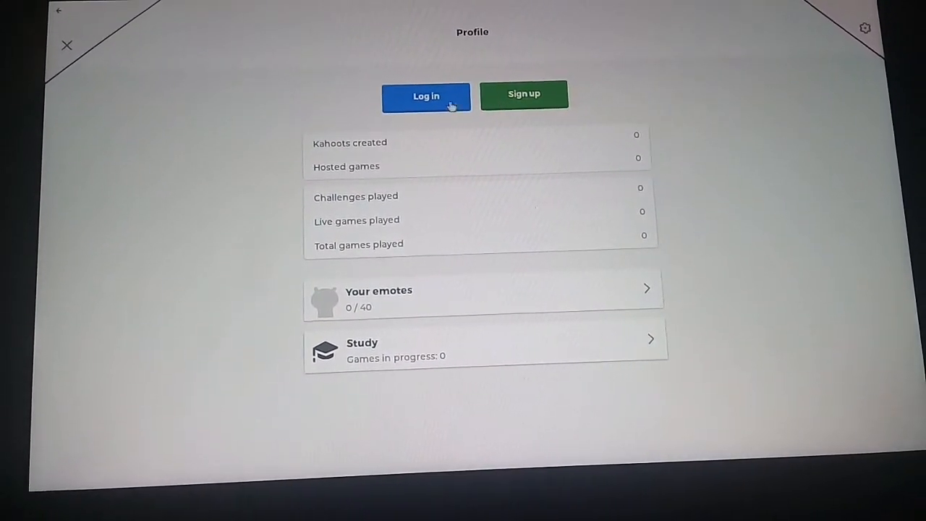
Step: Start Kahoot! login with Microsoft and show Microsoft's alternative sign-in options
{"action": "left_click", "coordinate": [425, 96]}
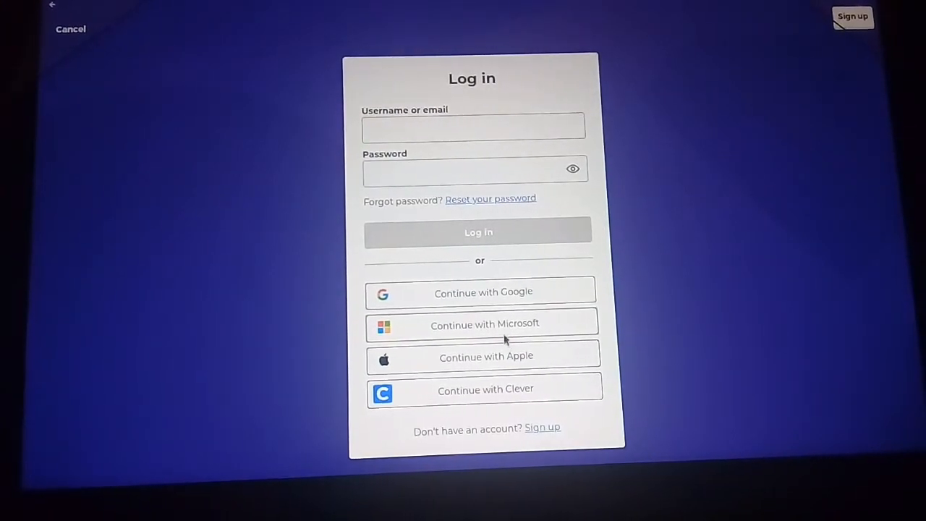
{"action": "left_click", "coordinate": [484, 324]}
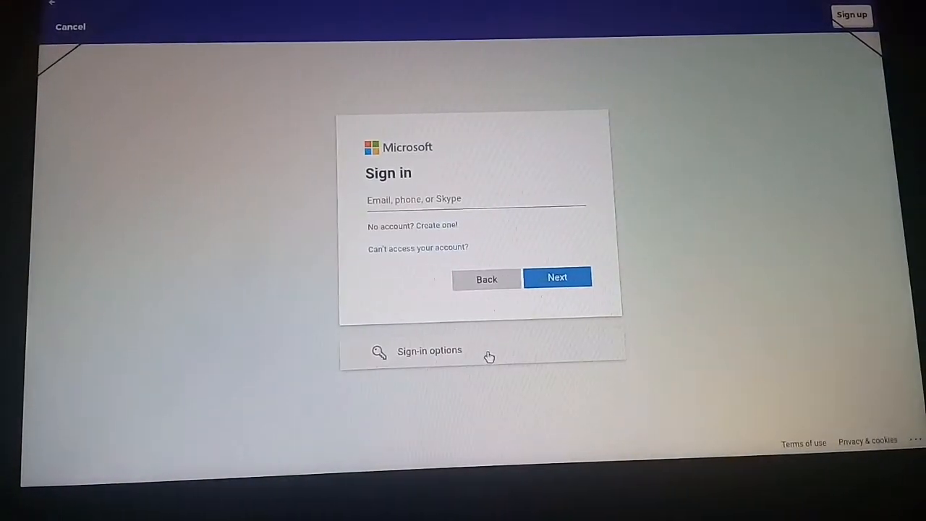
{"action": "left_click", "coordinate": [429, 352]}
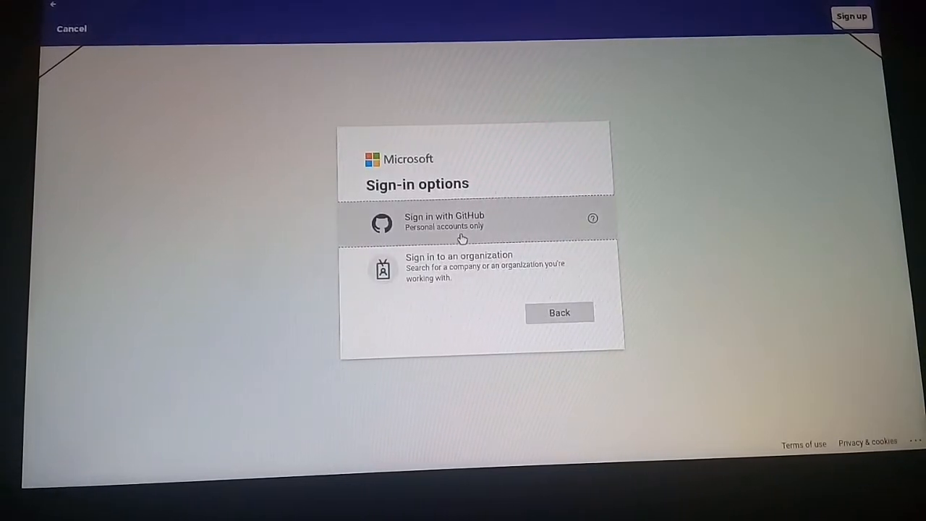
{"action": "left_click", "coordinate": [443, 220]}
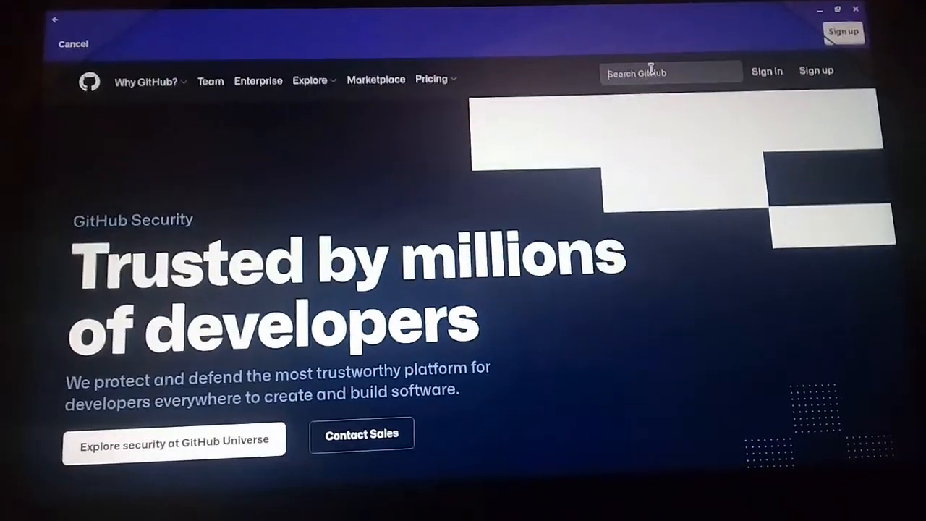
{"action": "type", "text": "google"}
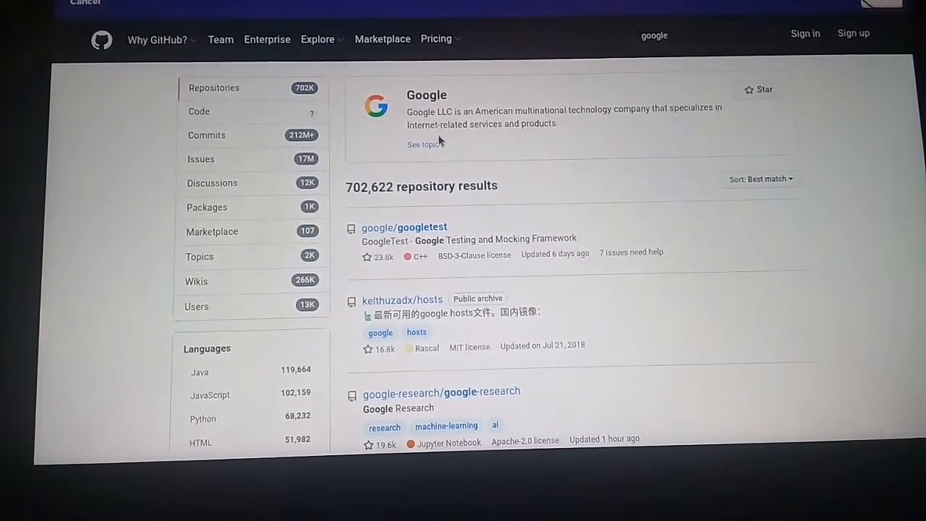
{"action": "left_click", "coordinate": [423, 145]}
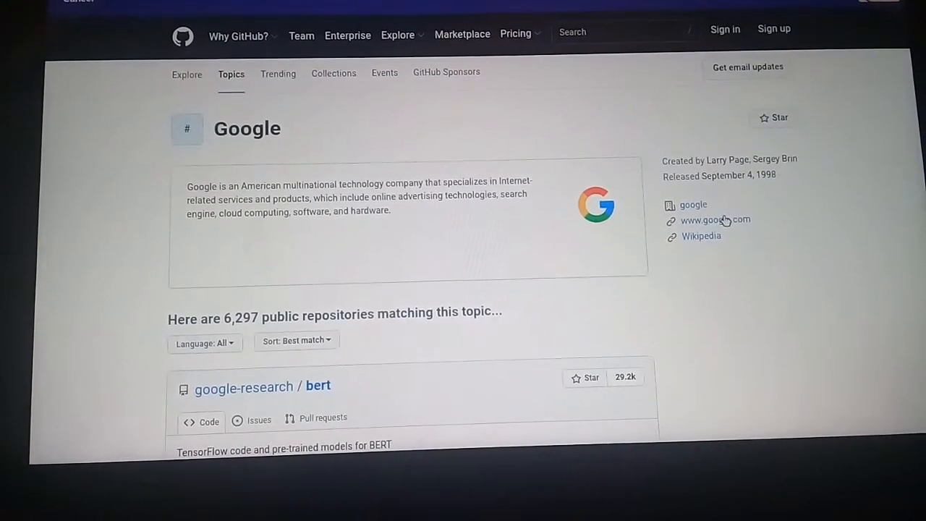
{"action": "left_click", "coordinate": [715, 221]}
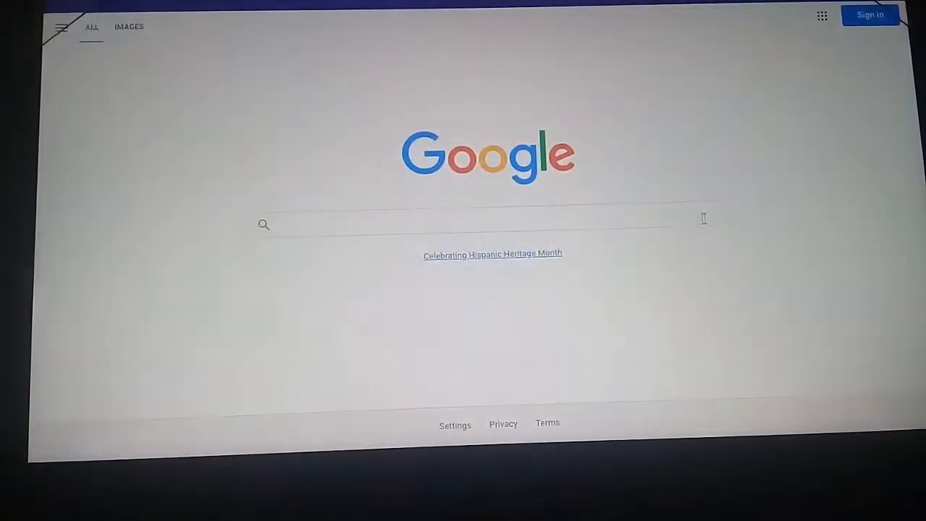
Step: Search Google for 'epic games download' and view the Epic Games Launcher download page
{"action": "left_click", "coordinate": [478, 225]}
{"action": "type", "text": "epic games download"}
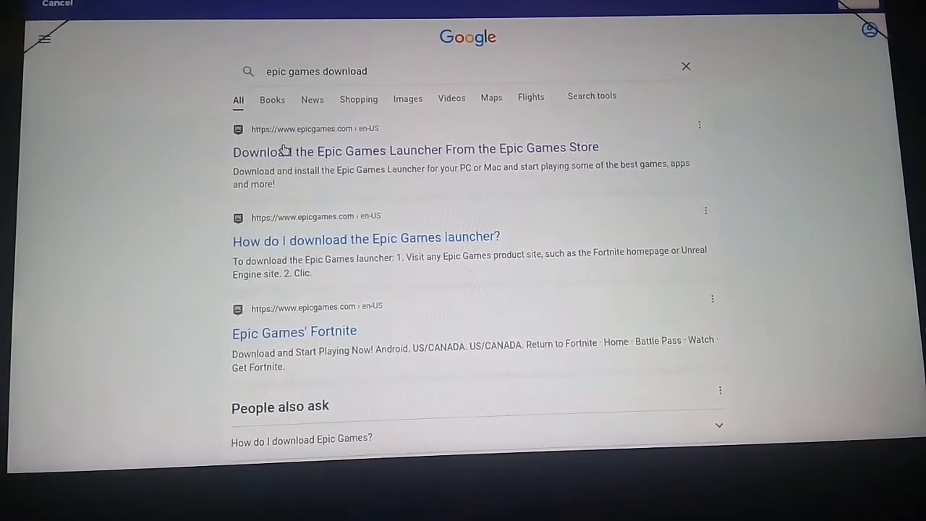
{"action": "left_click", "coordinate": [415, 149]}
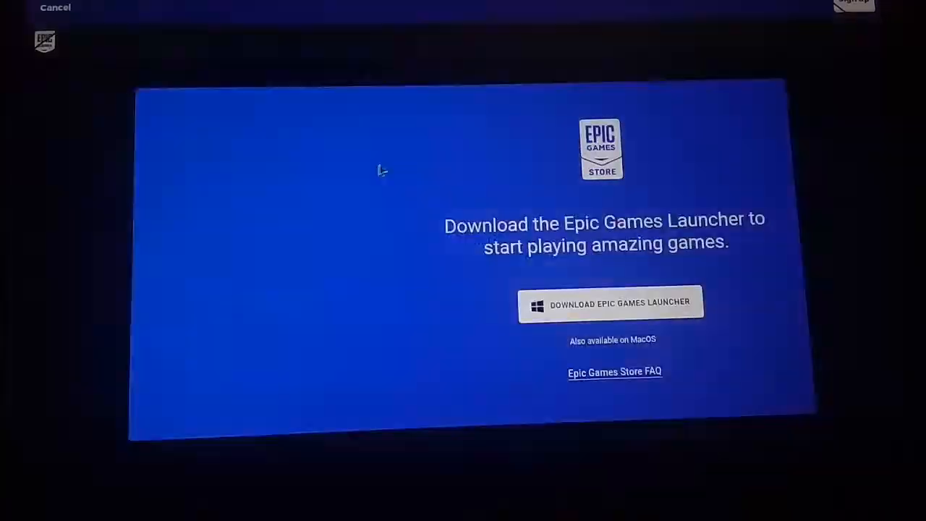
{"action": "scroll", "scroll_direction": "down", "scroll_amount": 3}
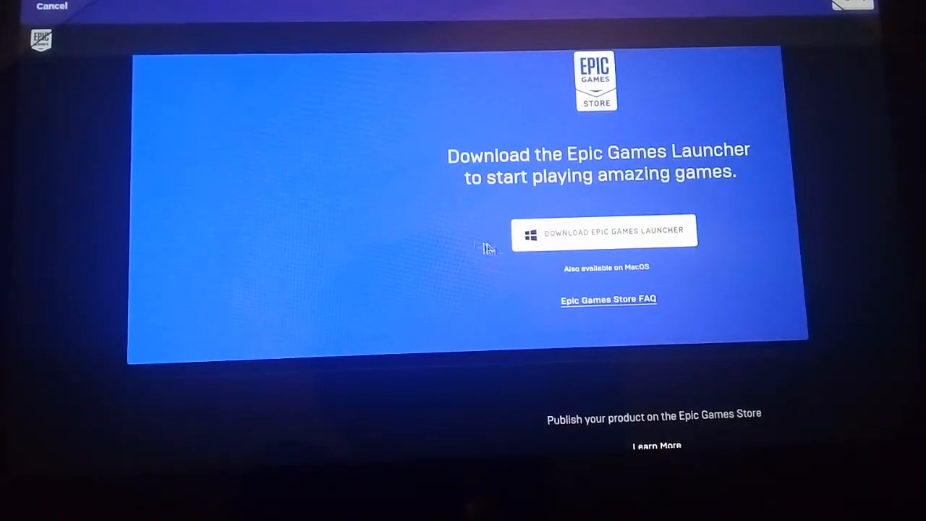